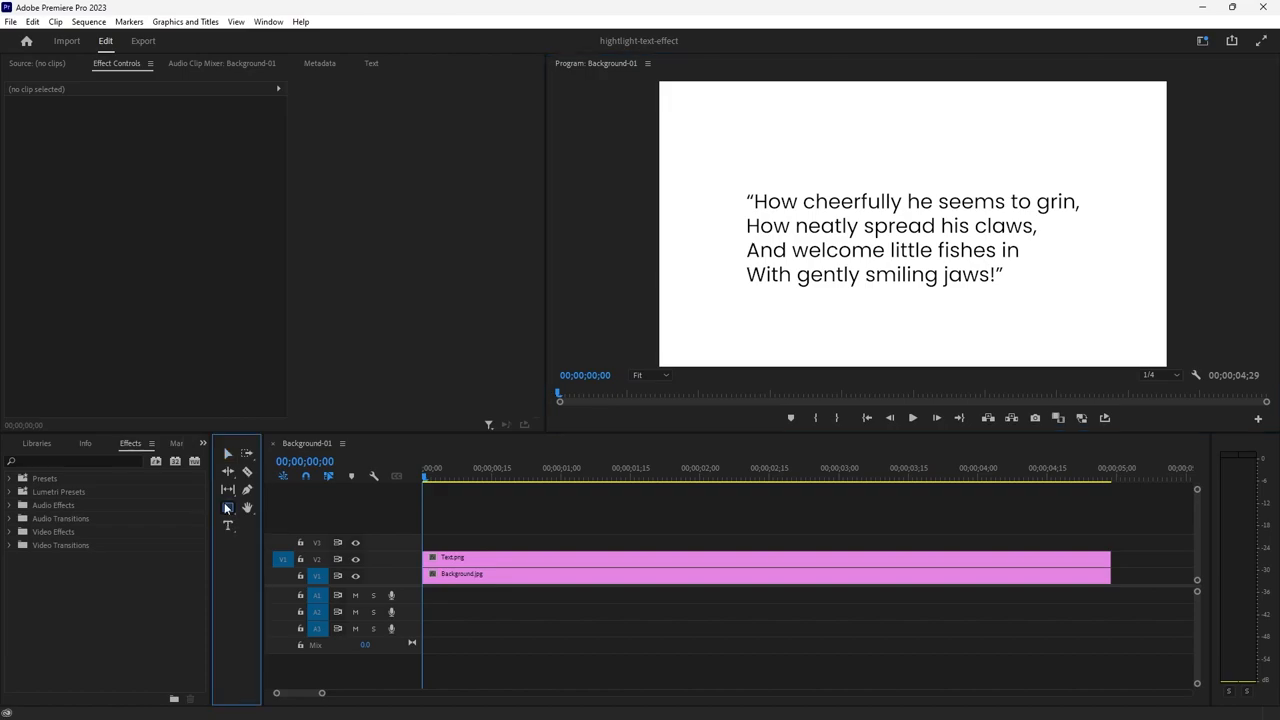
Choose the Rectangle tool to draw a yellow bar over the quote's first line
click(227, 508)
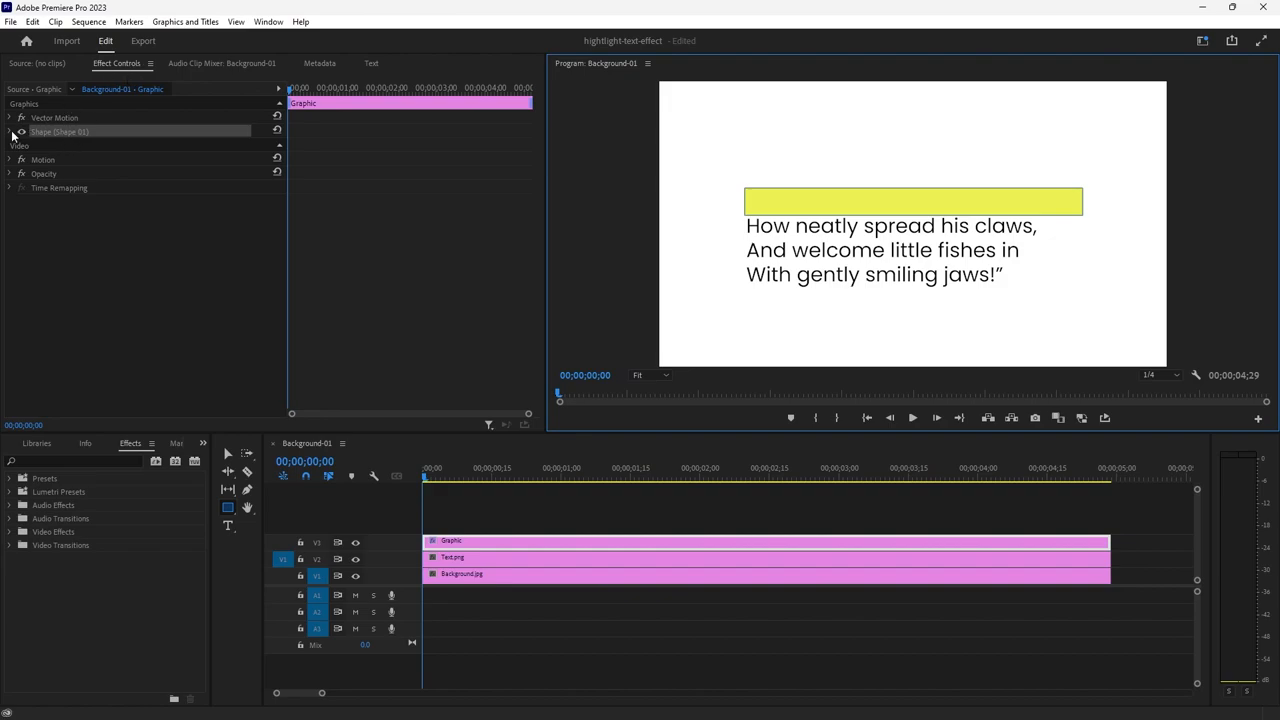
Expand the rectangle's Shape settings and confirm the EBF152 yellow fill in the Color Picker
click(10, 132)
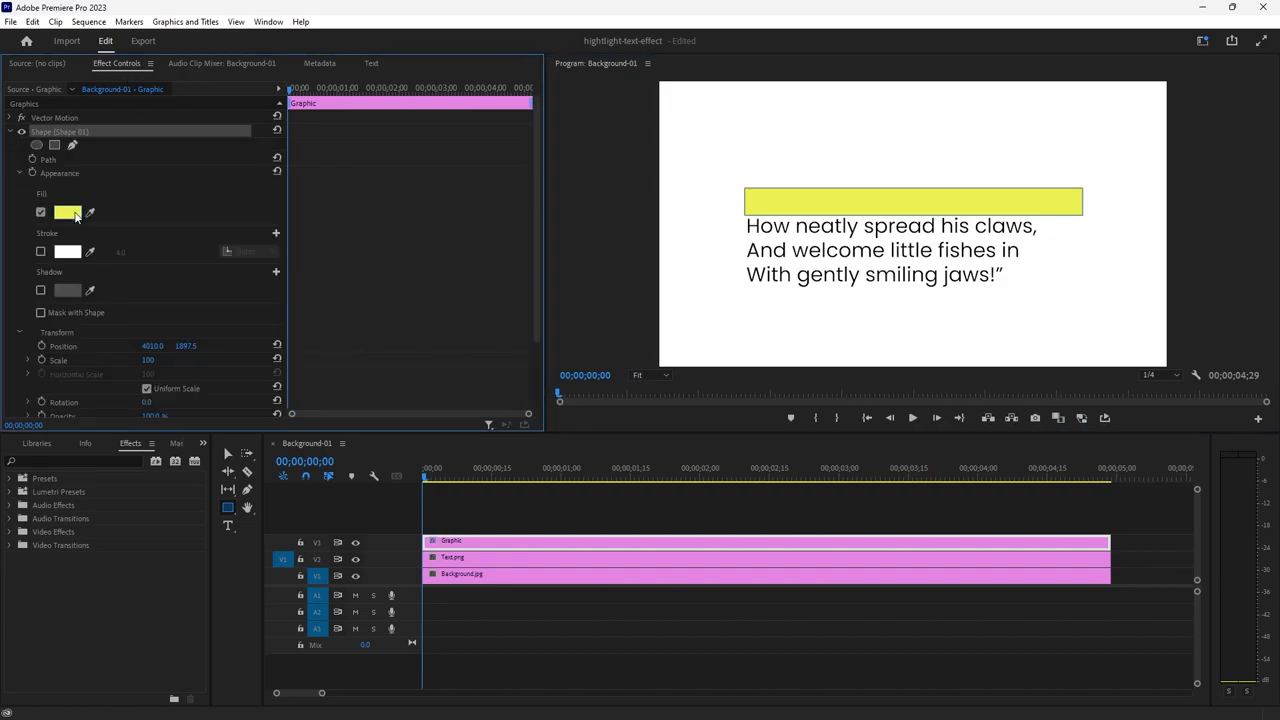
click(68, 212)
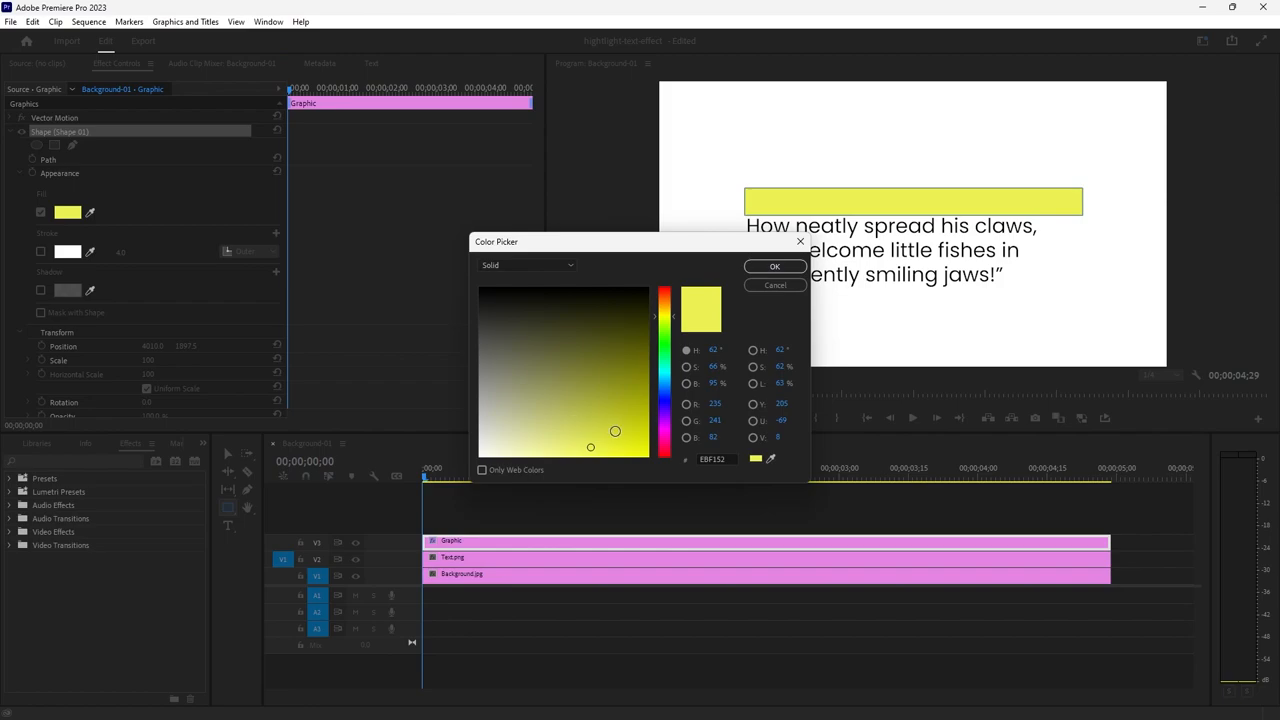
click(774, 266)
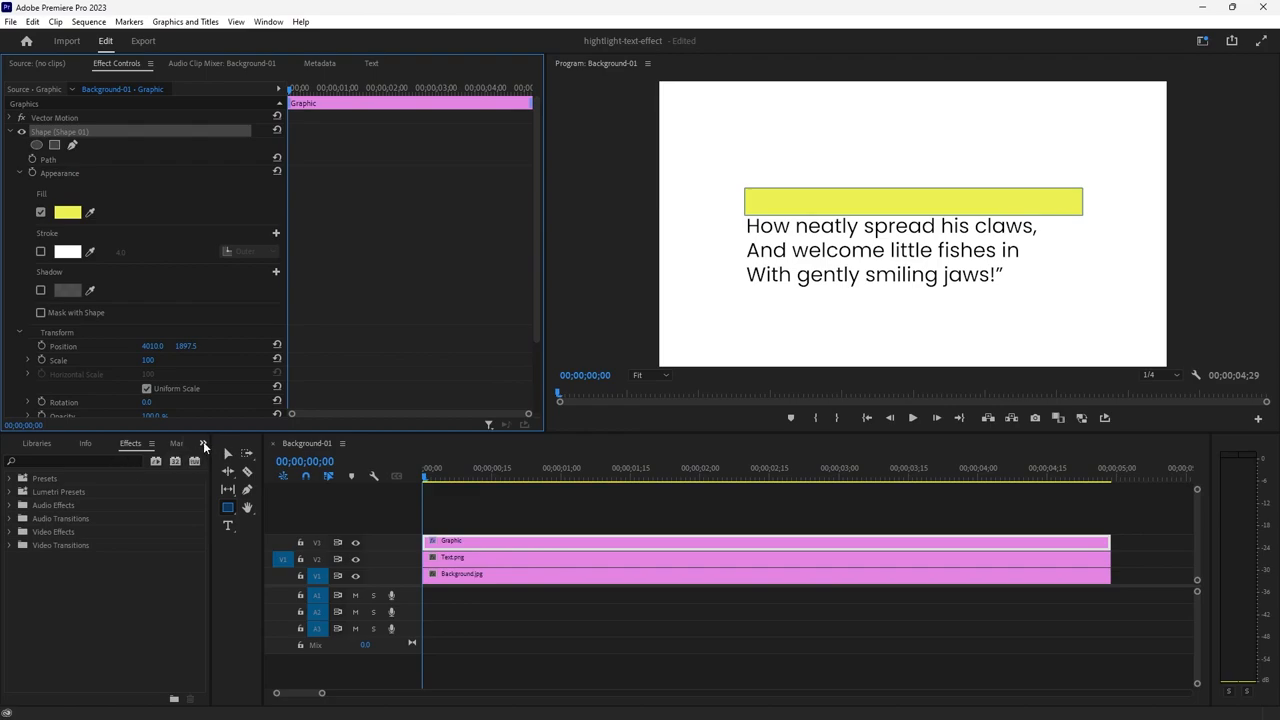
Open the Effects panel and search for the Crop effect
click(203, 443)
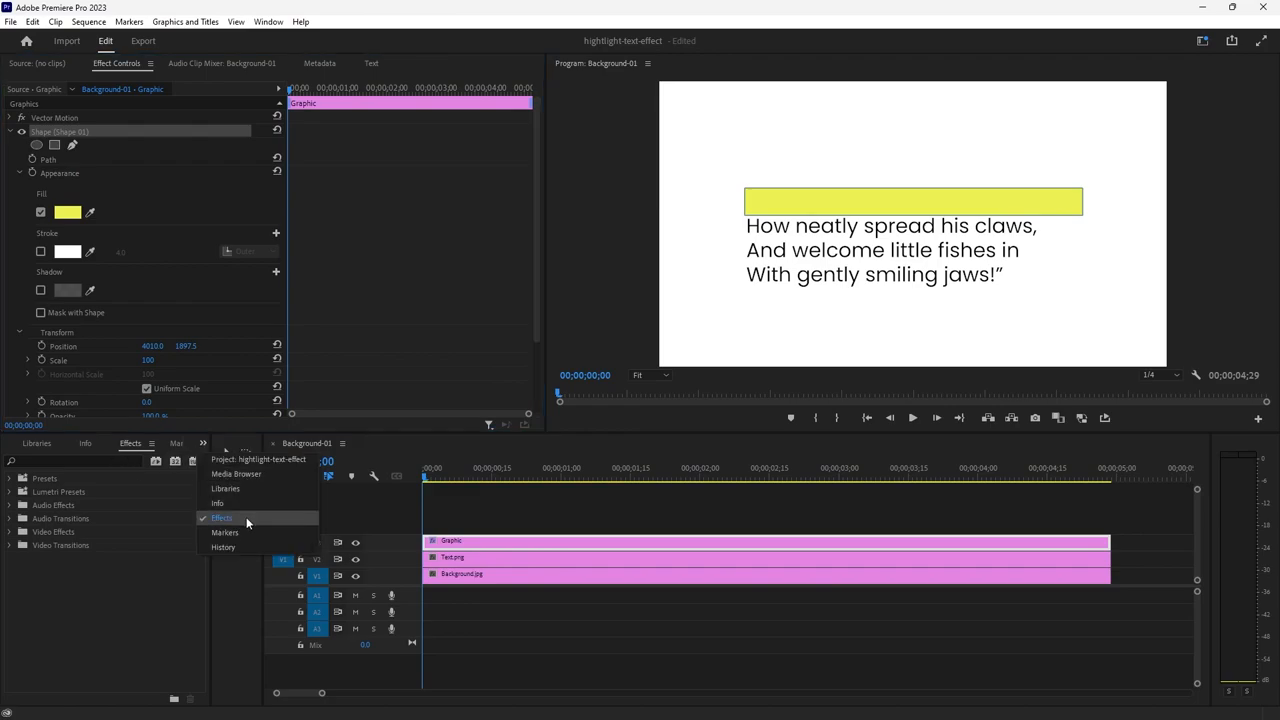
click(222, 518)
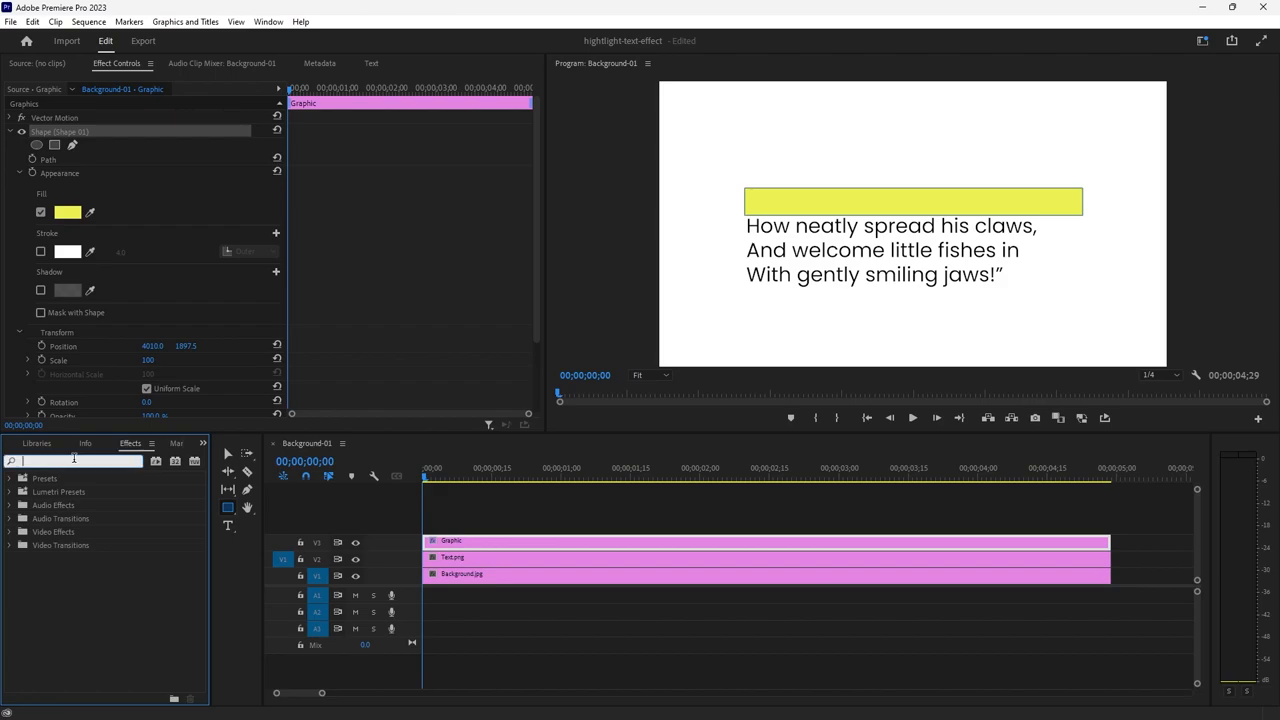
text(crop)
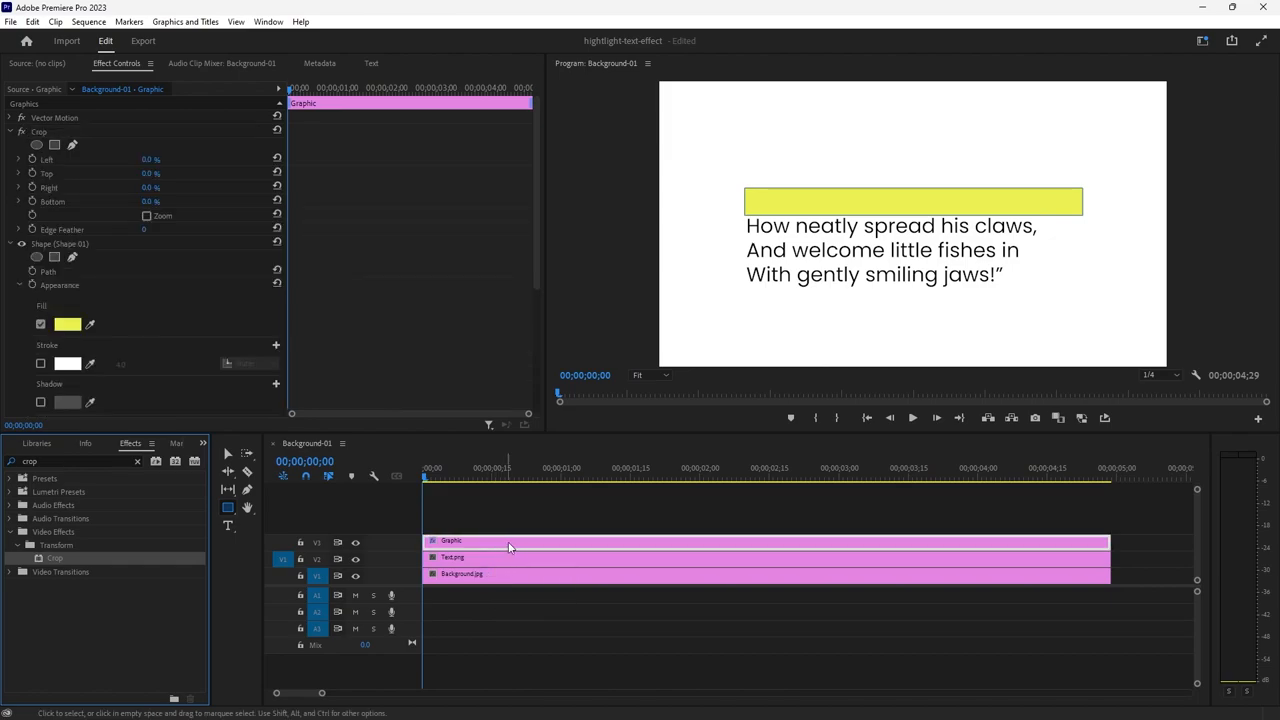
mouse_move(940, 190)
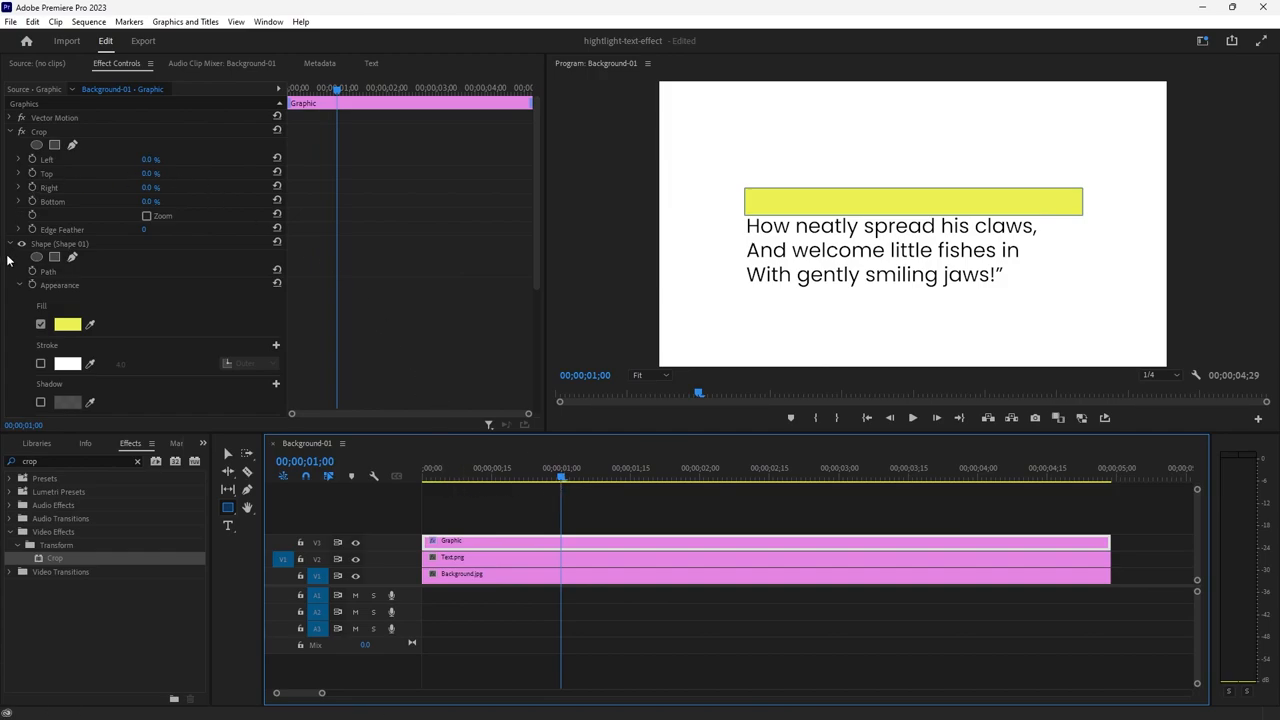
Collapse the Shape settings and expand the Crop effect's Right value
click(20, 244)
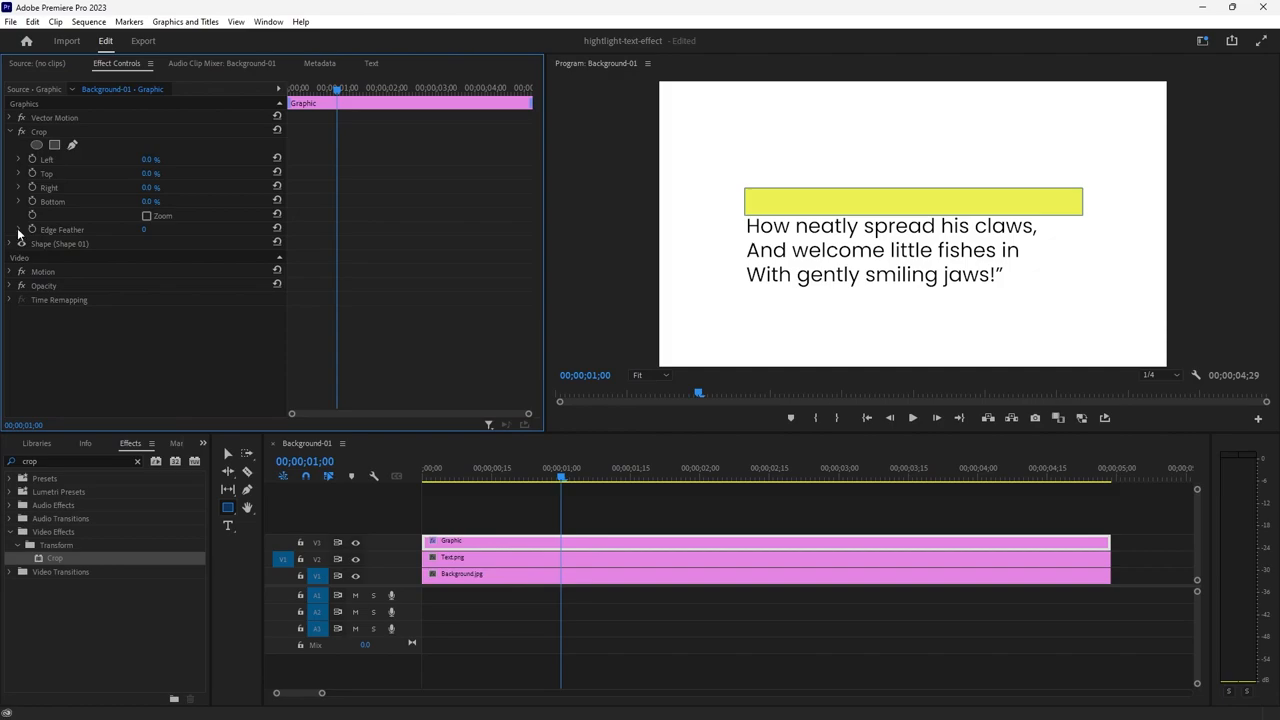
click(18, 187)
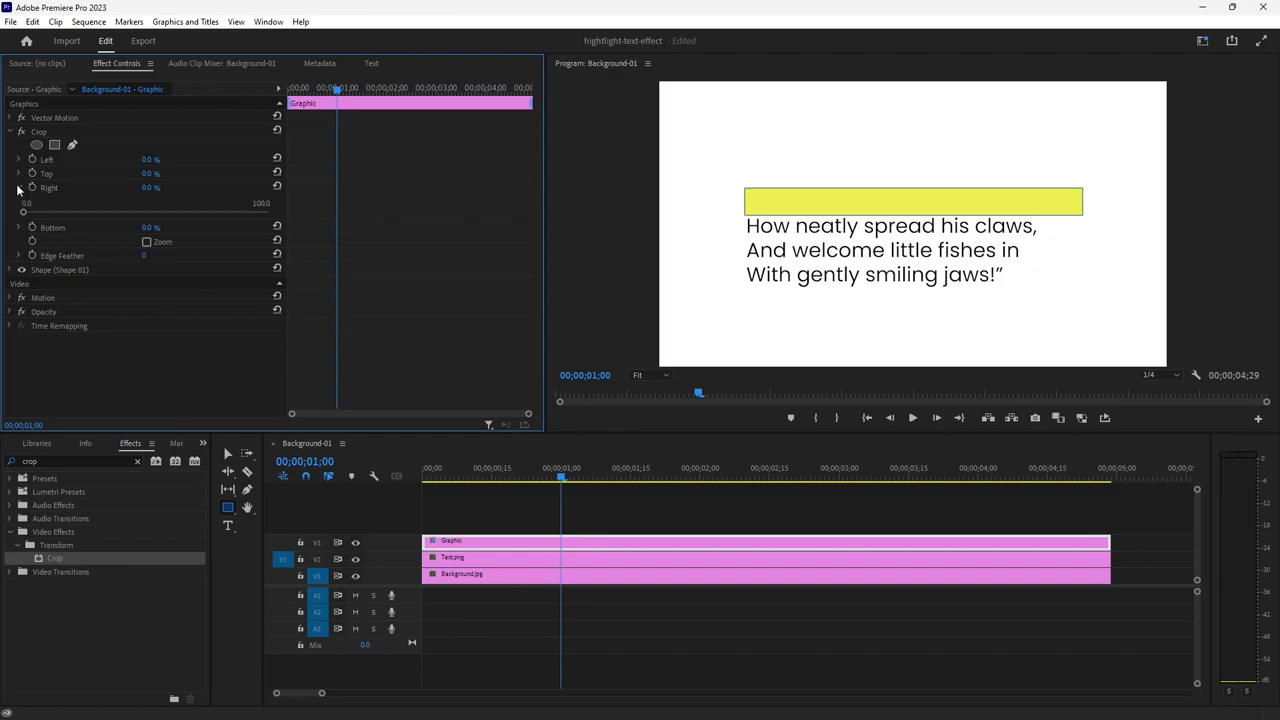
mouse_move(33, 196)
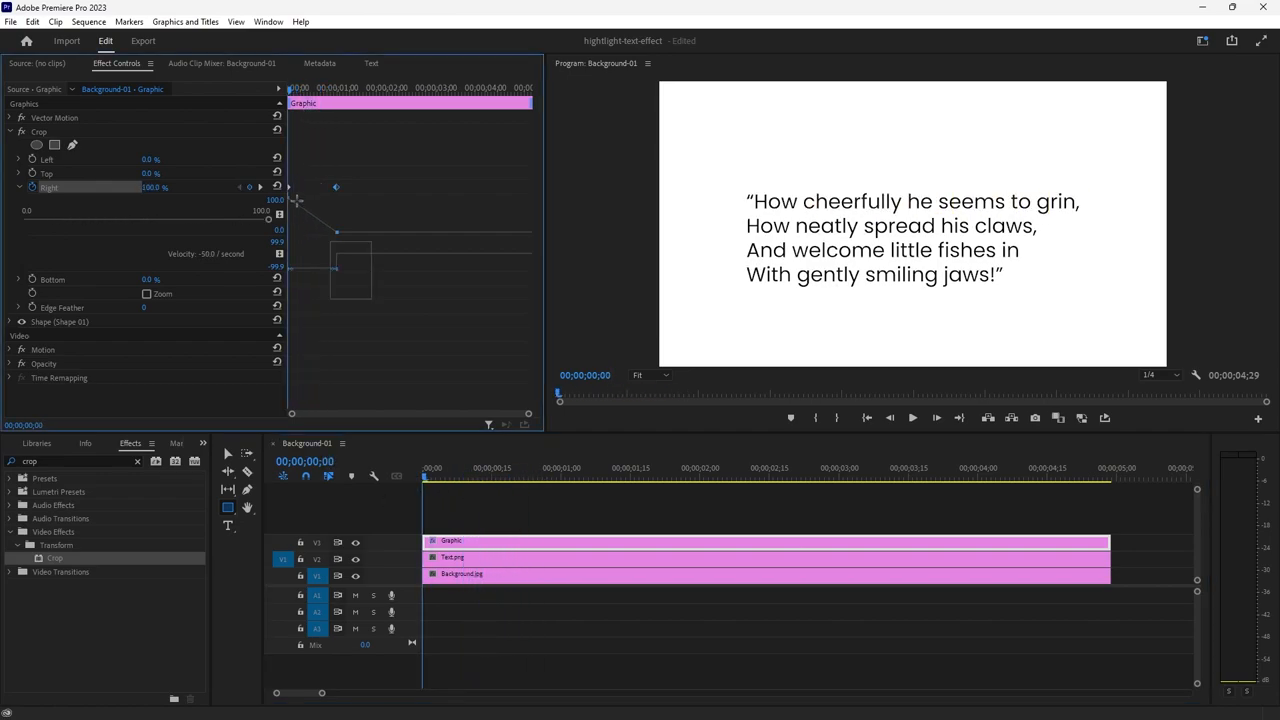
Set the crop keyframe's interpolation to Bezier for an eased reveal
right_click(336, 187)
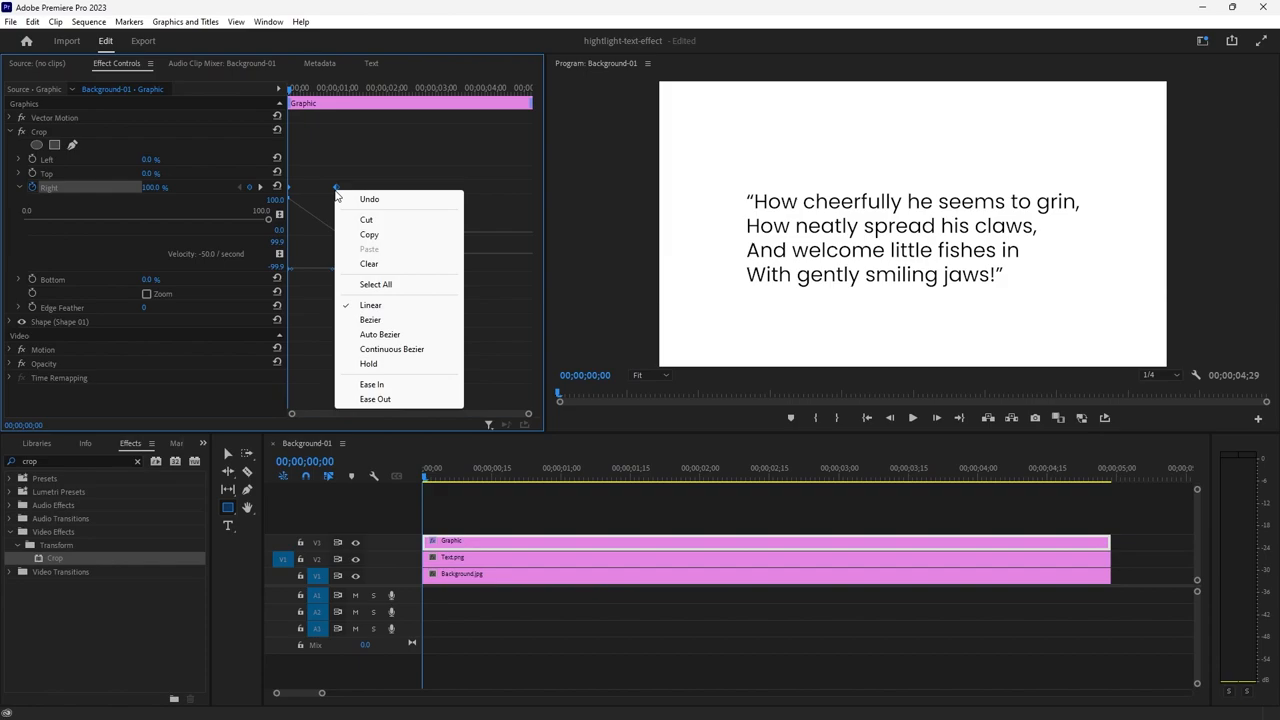
mouse_move(395, 319)
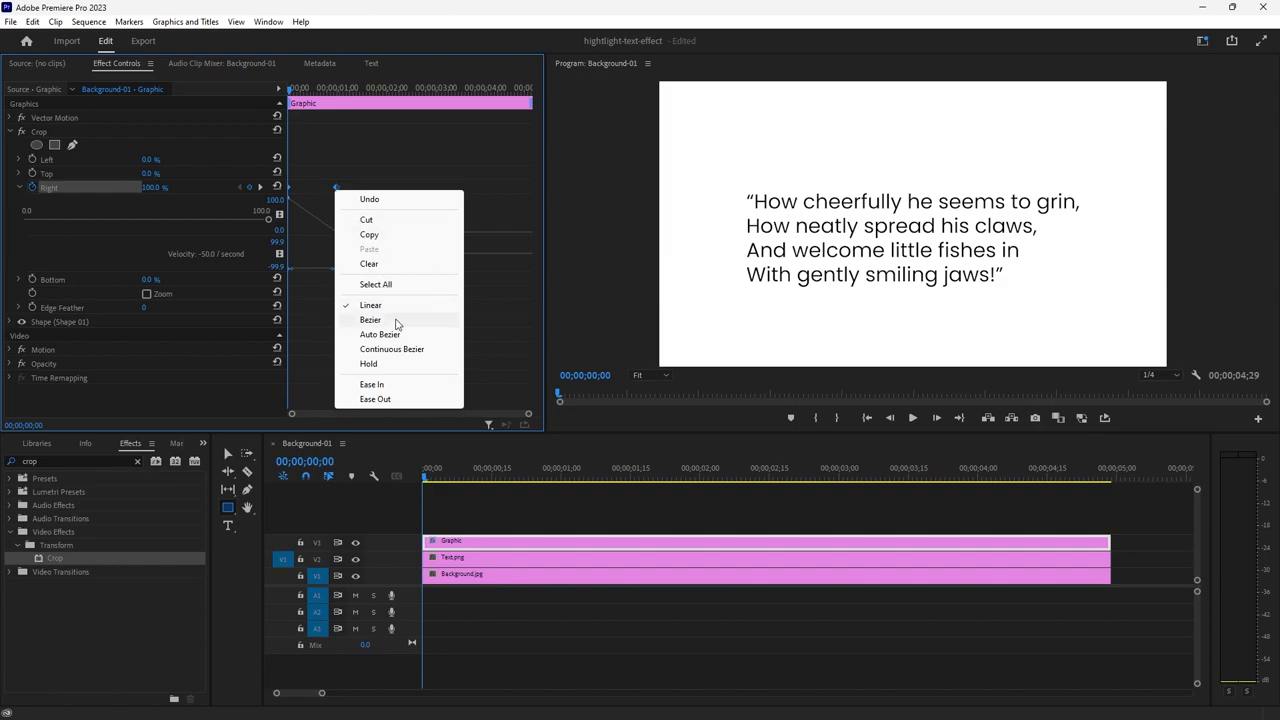
click(370, 319)
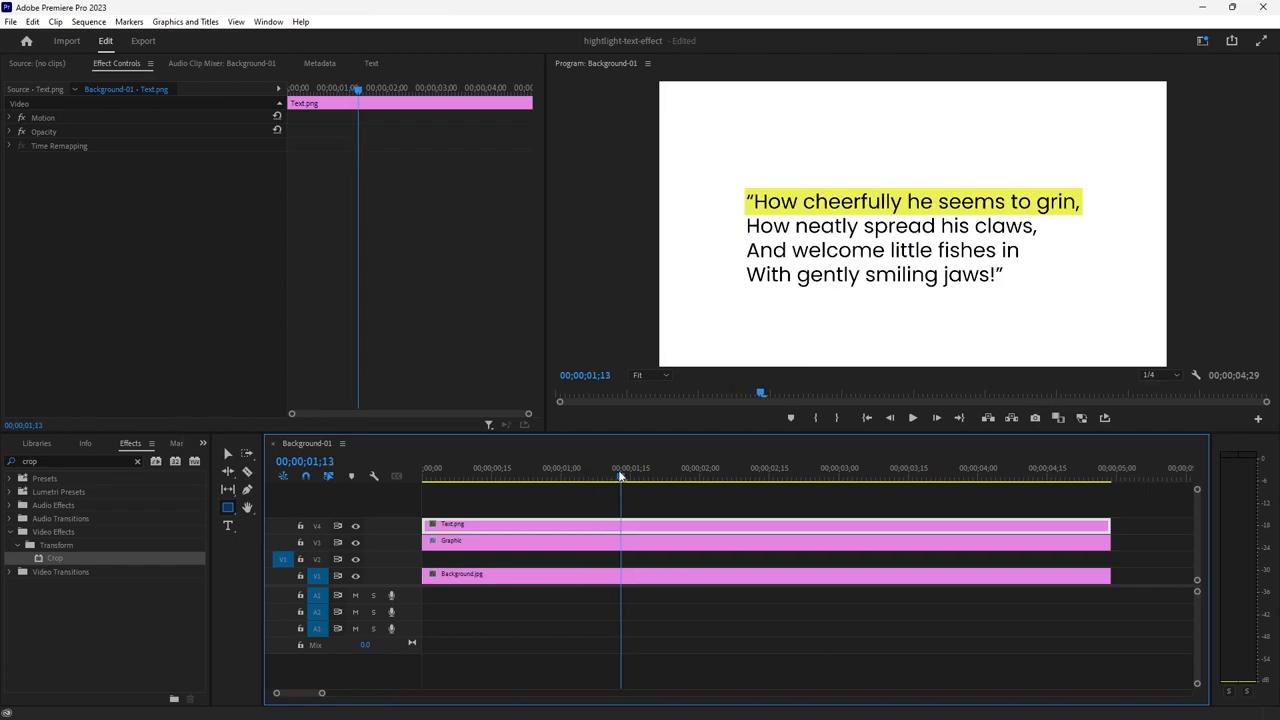
Select the Graphic clip on V3 above Text.png after undoing the track move
click(889, 417)
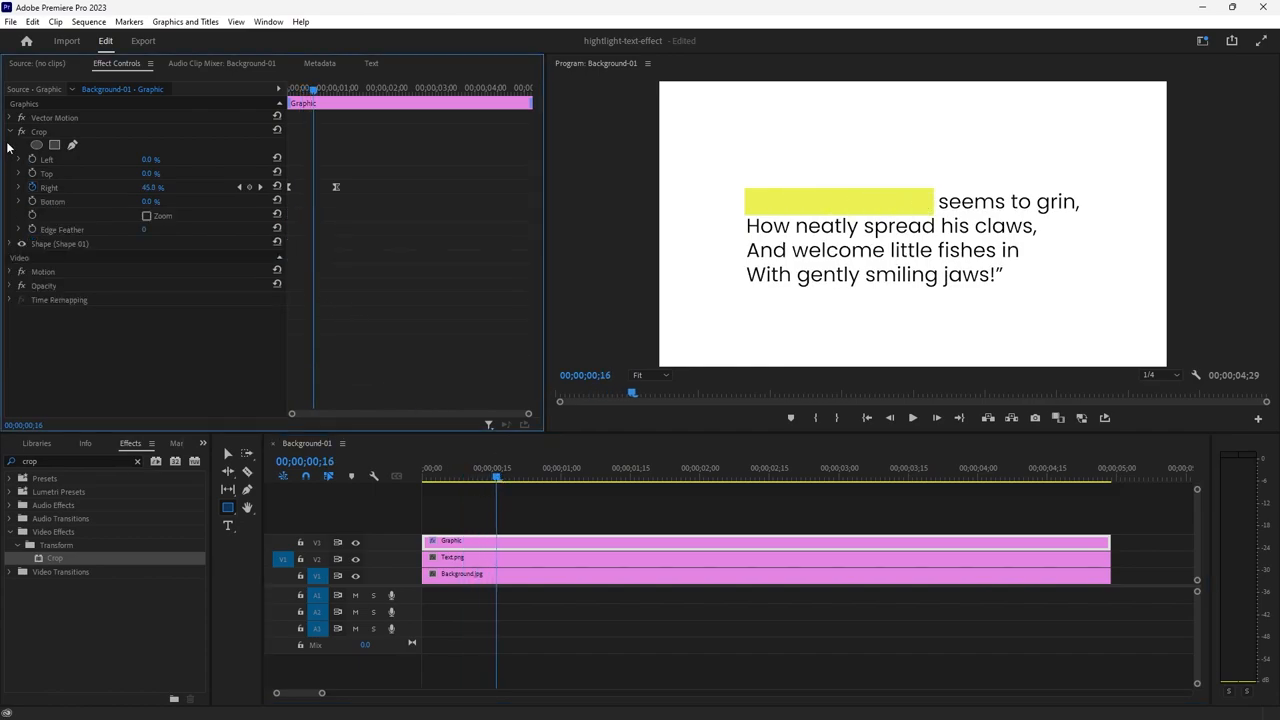
Set the yellow bar's Opacity blend mode to Multiply
click(10, 131)
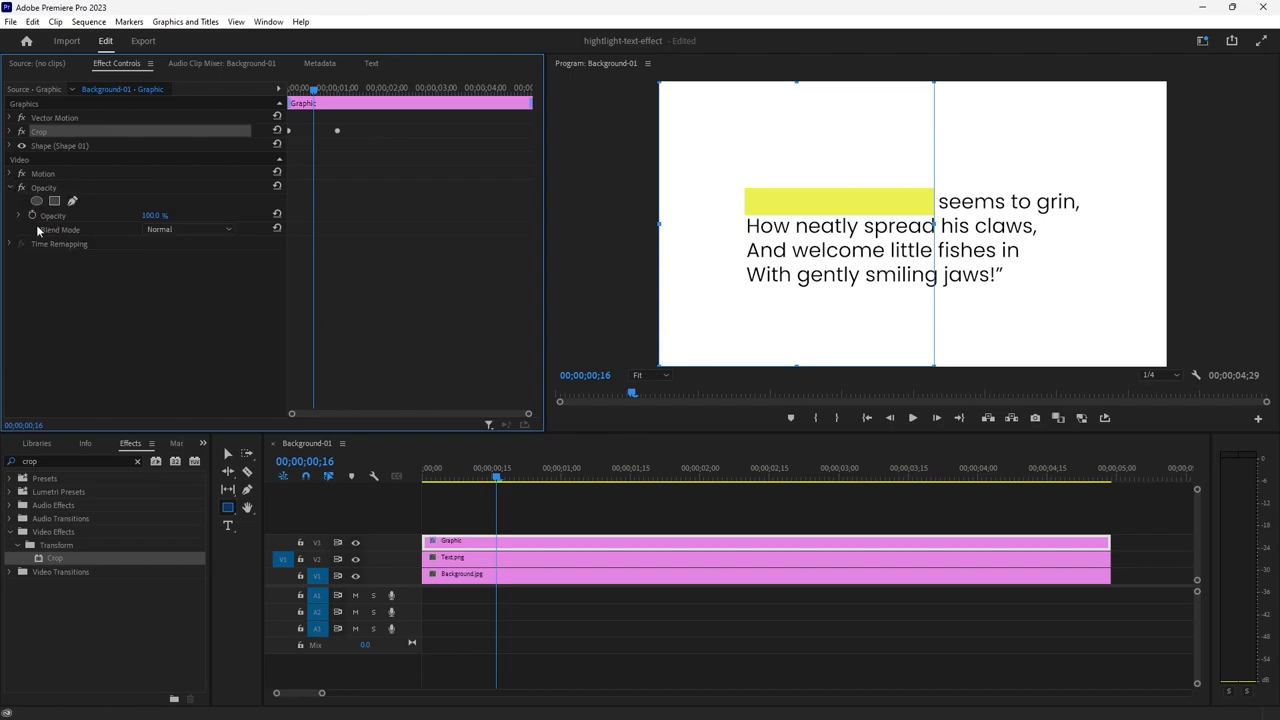
click(190, 229)
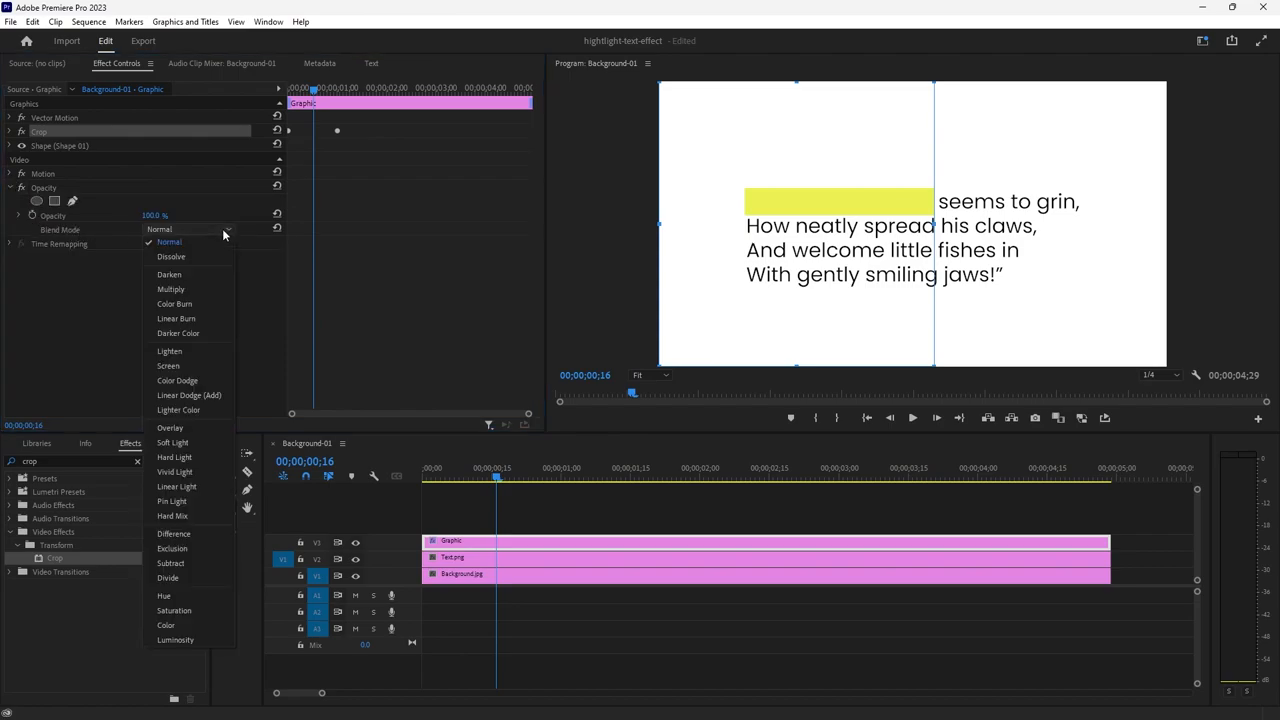
click(170, 289)
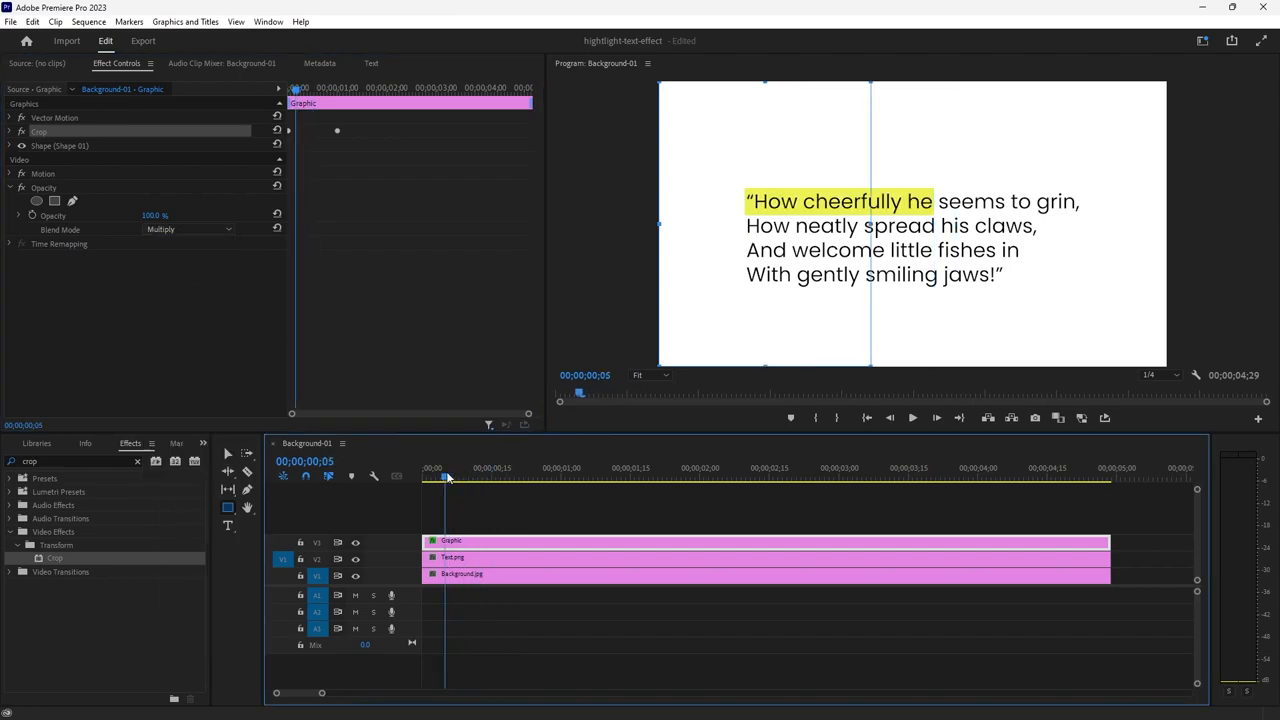
Duplicate the Graphic clip onto V4, expand Crop, and scrub to preview the reveal
click(500, 477)
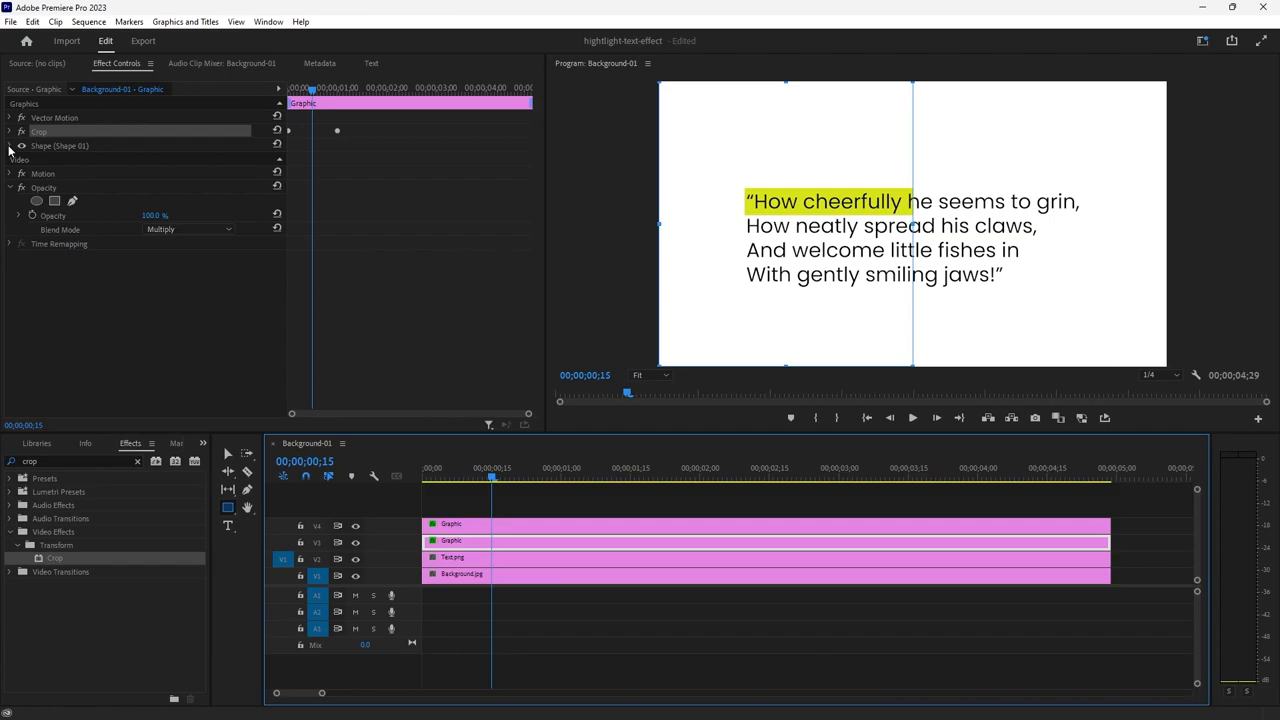
click(10, 131)
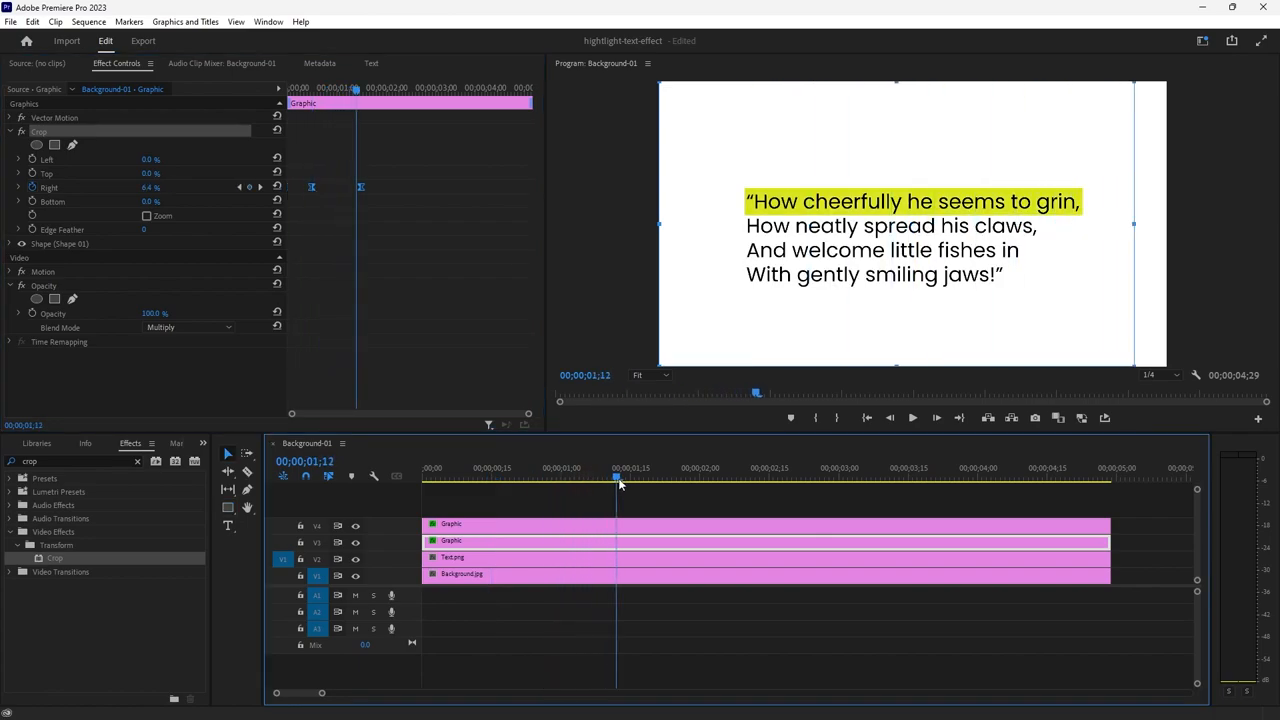
drag(615, 477, 552, 477)
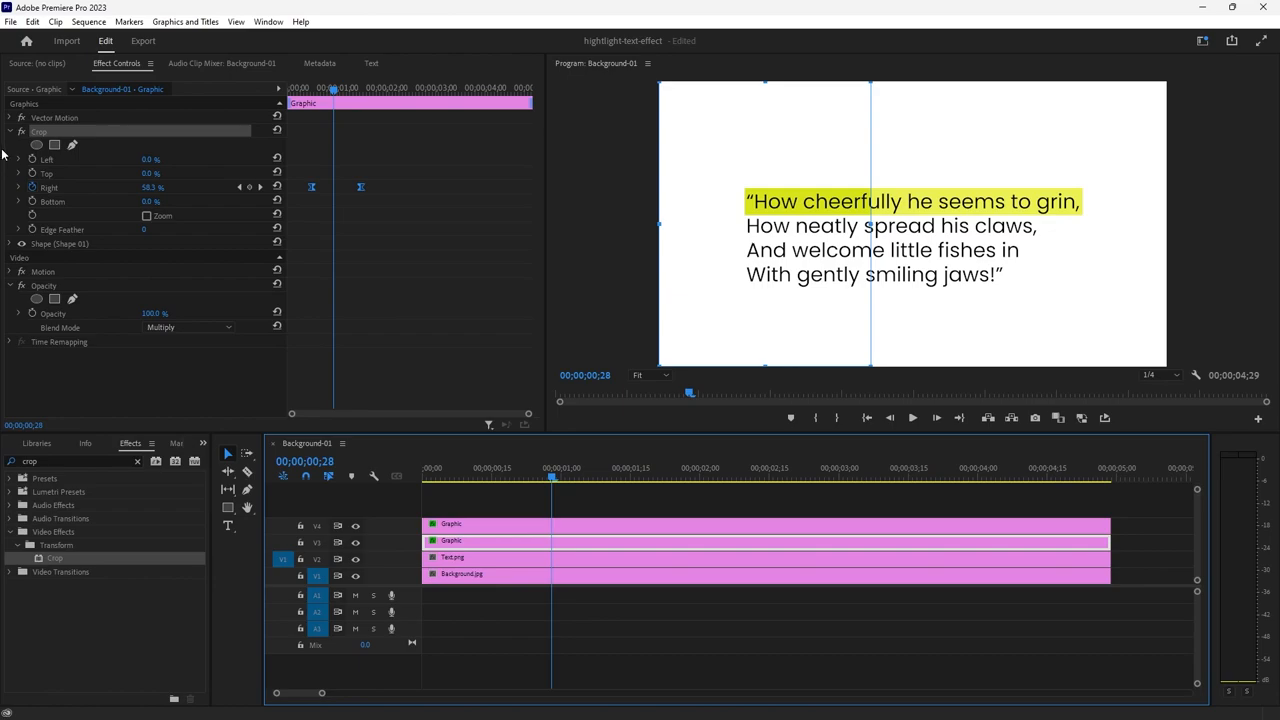
mouse_move(13, 285)
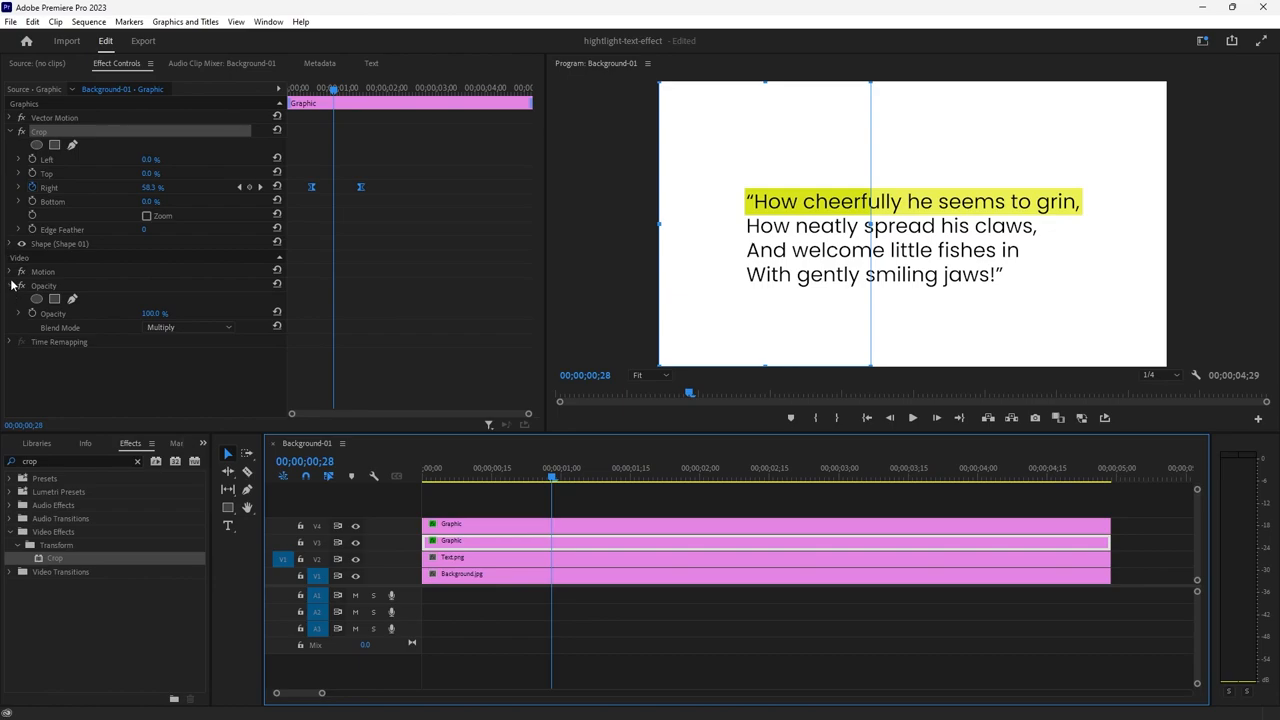
Select the duplicate bar and move it over the line 'How neatly spread his claws'
click(10, 271)
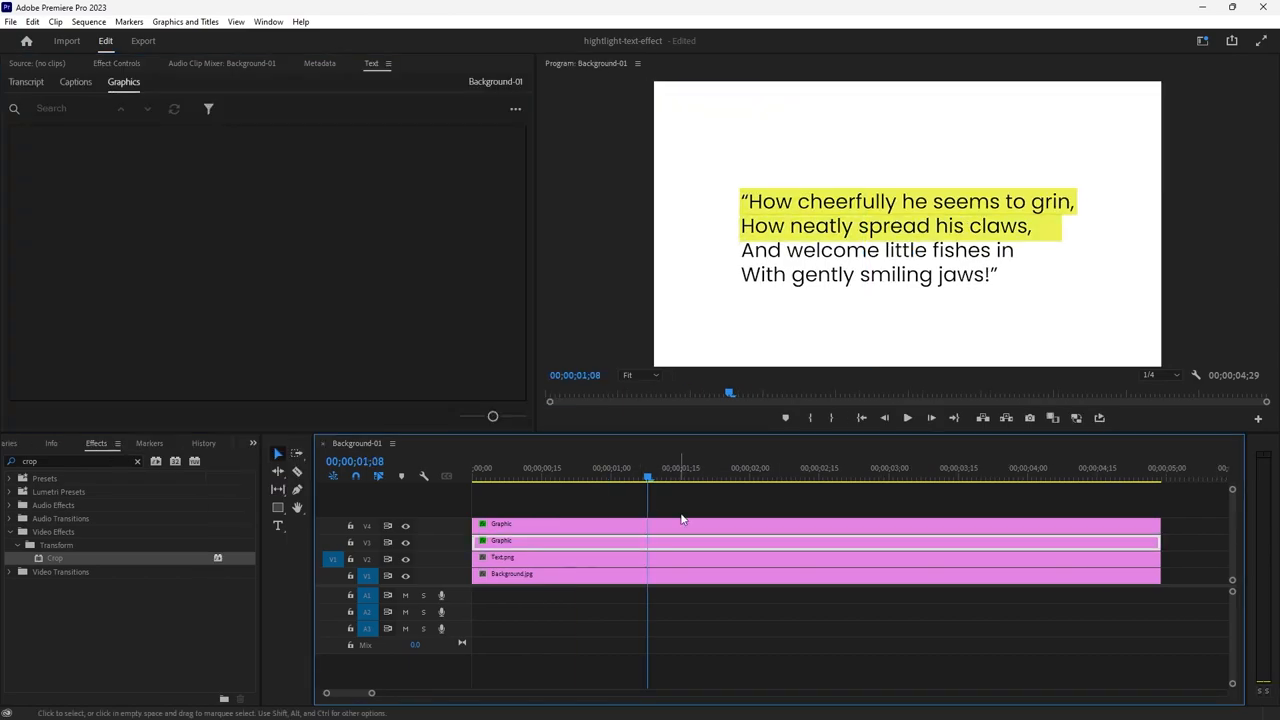
click(888, 225)
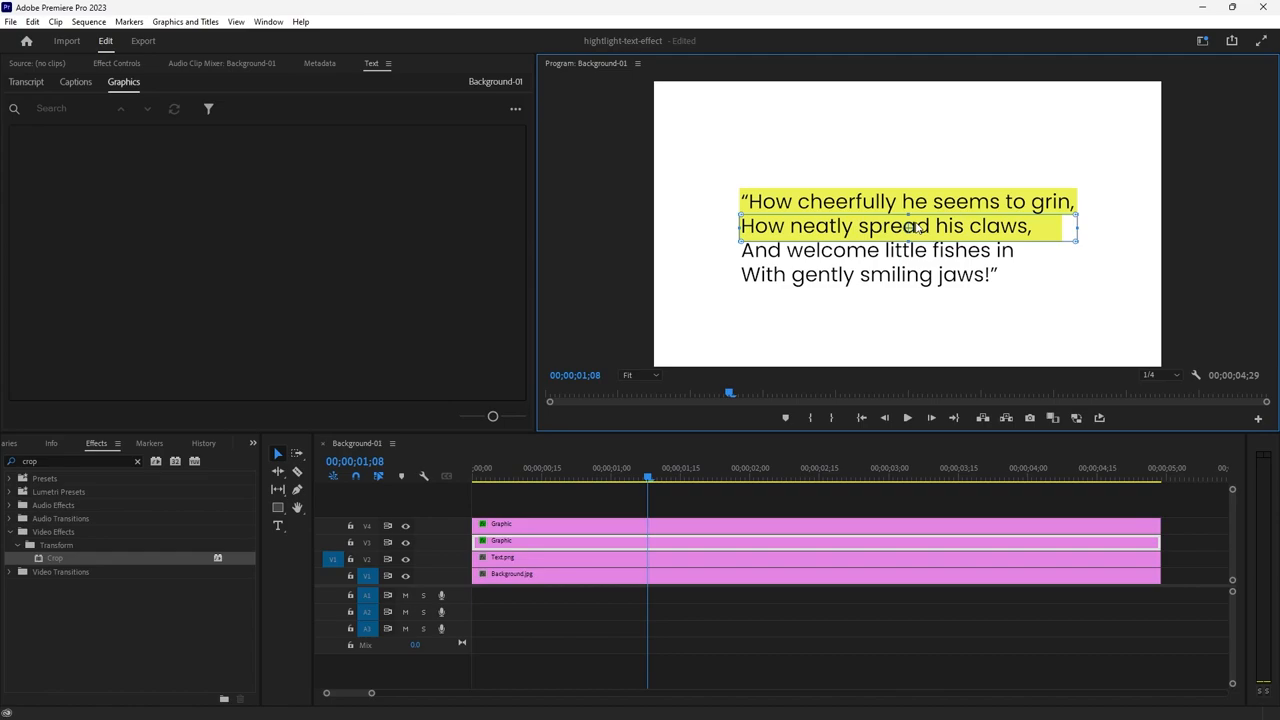